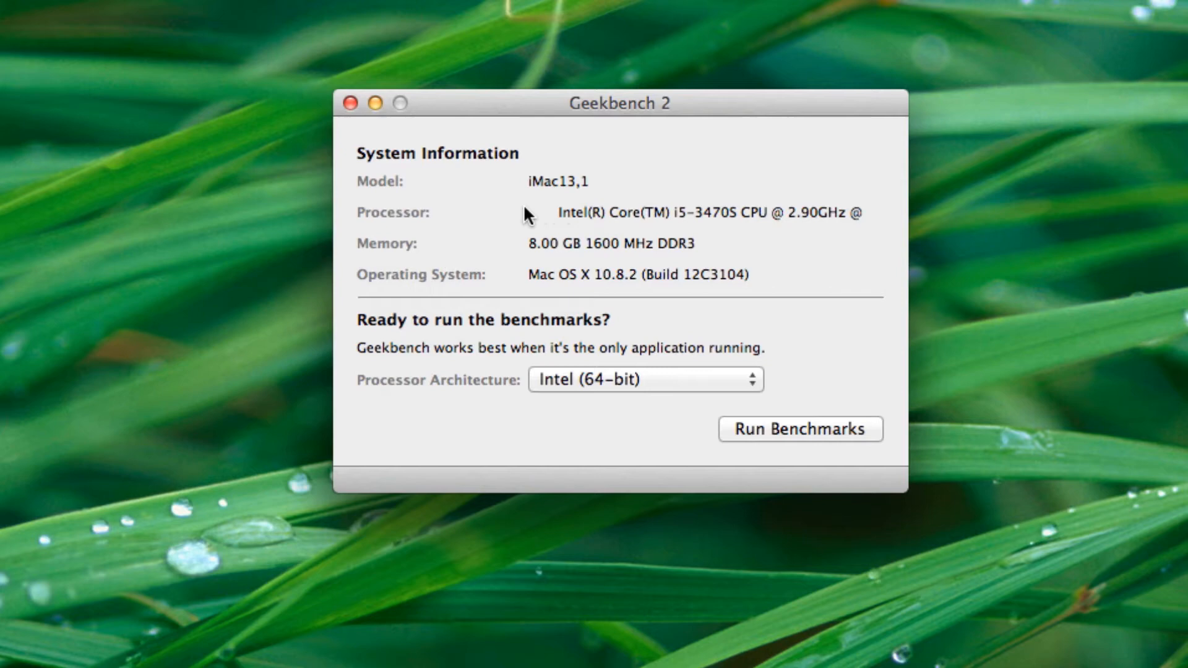
mouse_move(725, 365)
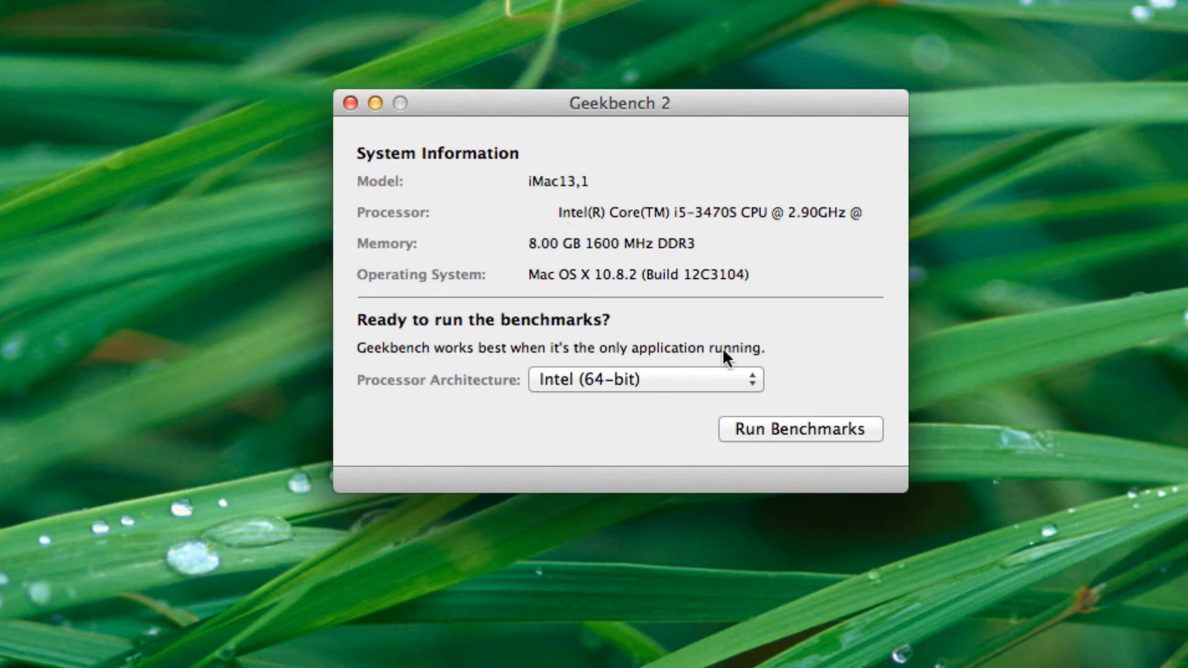
left_click(799, 430)
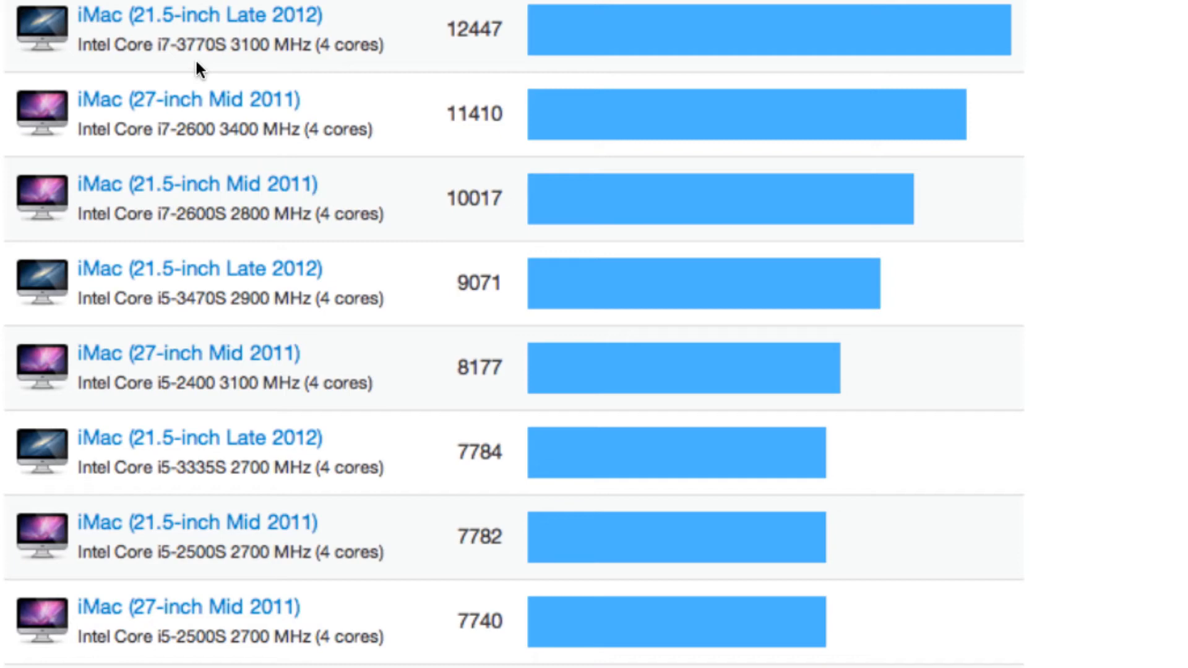
mouse_move(452, 48)
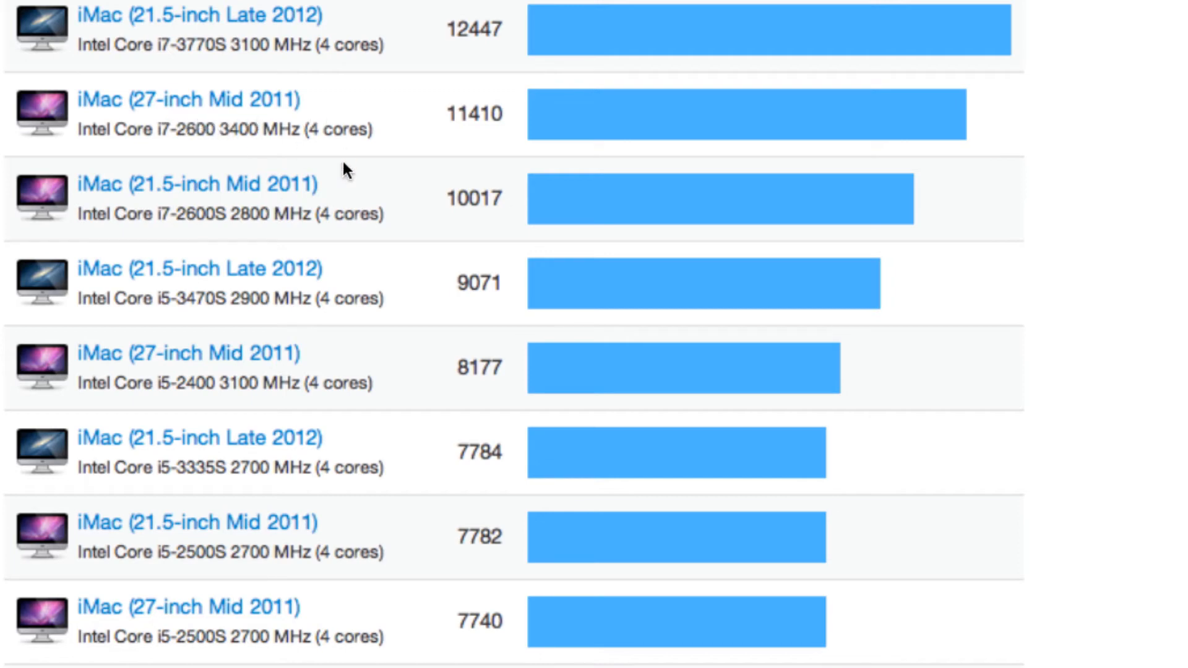
mouse_move(244, 292)
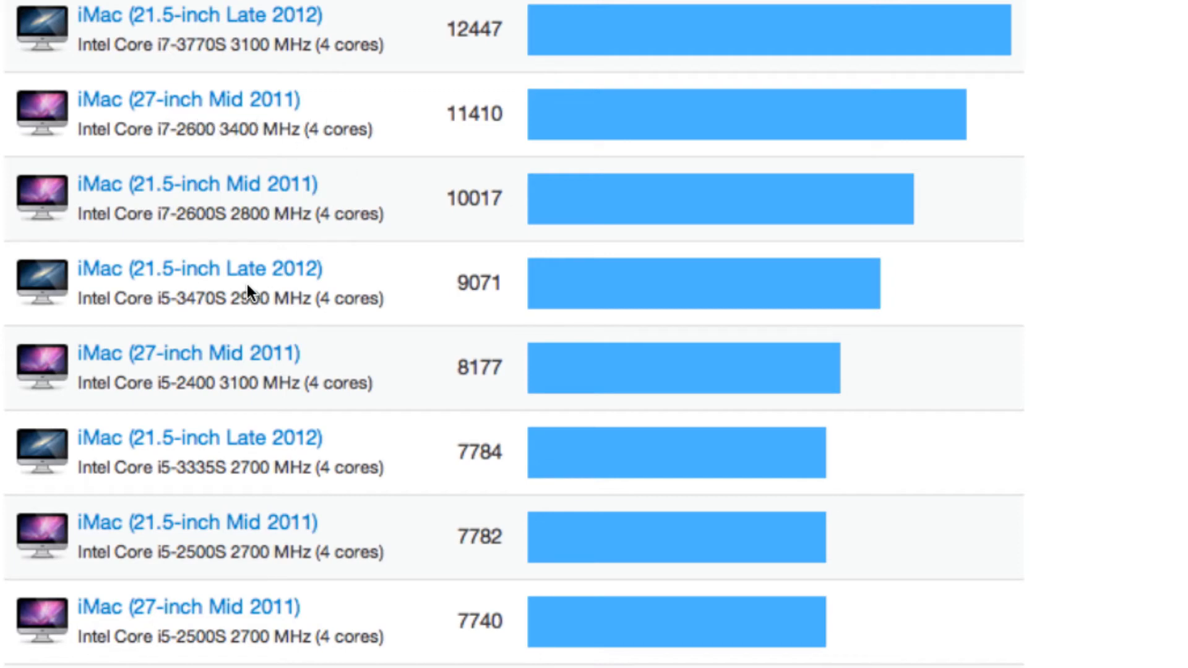
mouse_move(478, 317)
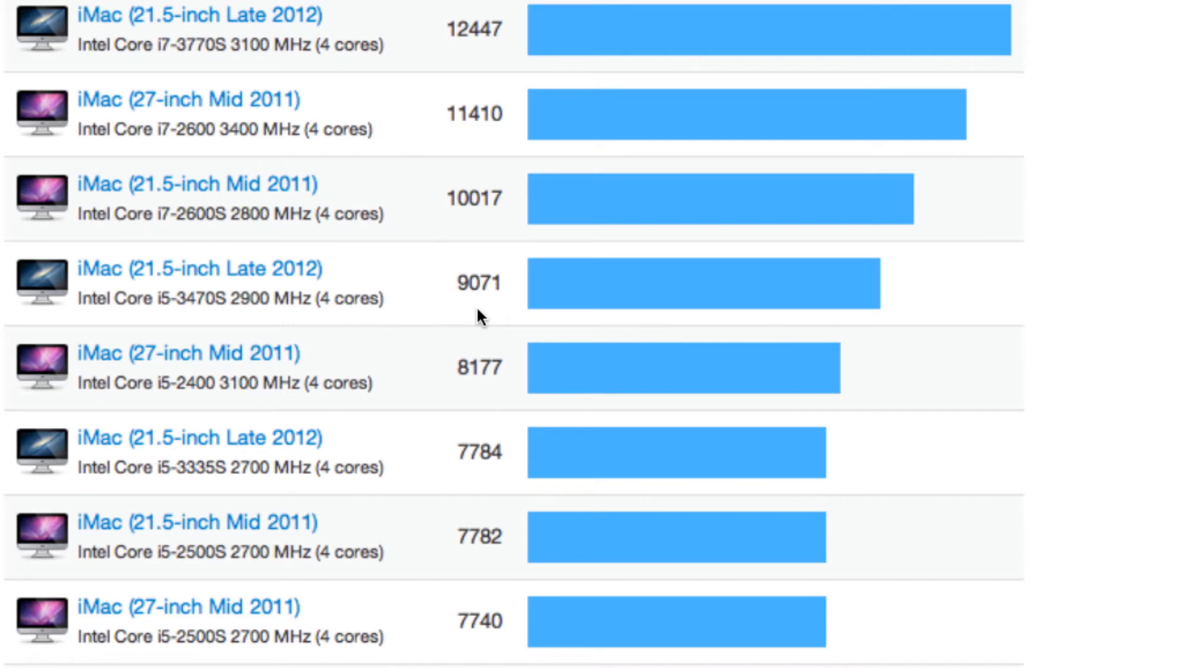
mouse_move(802, 6)
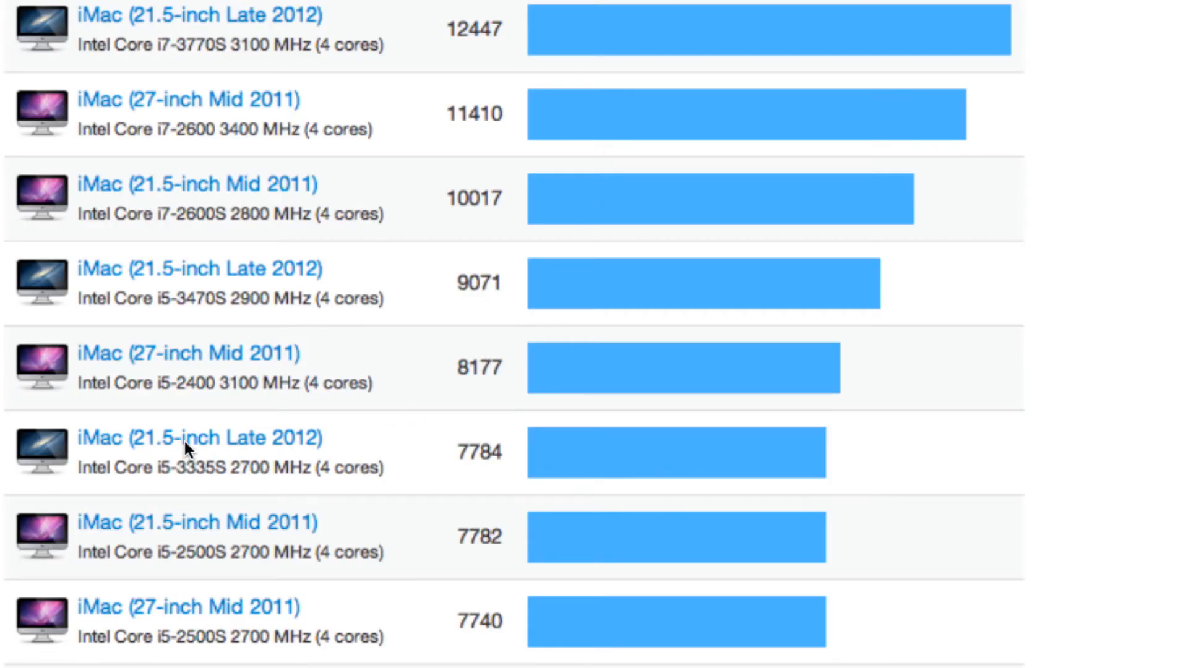
mouse_move(502, 465)
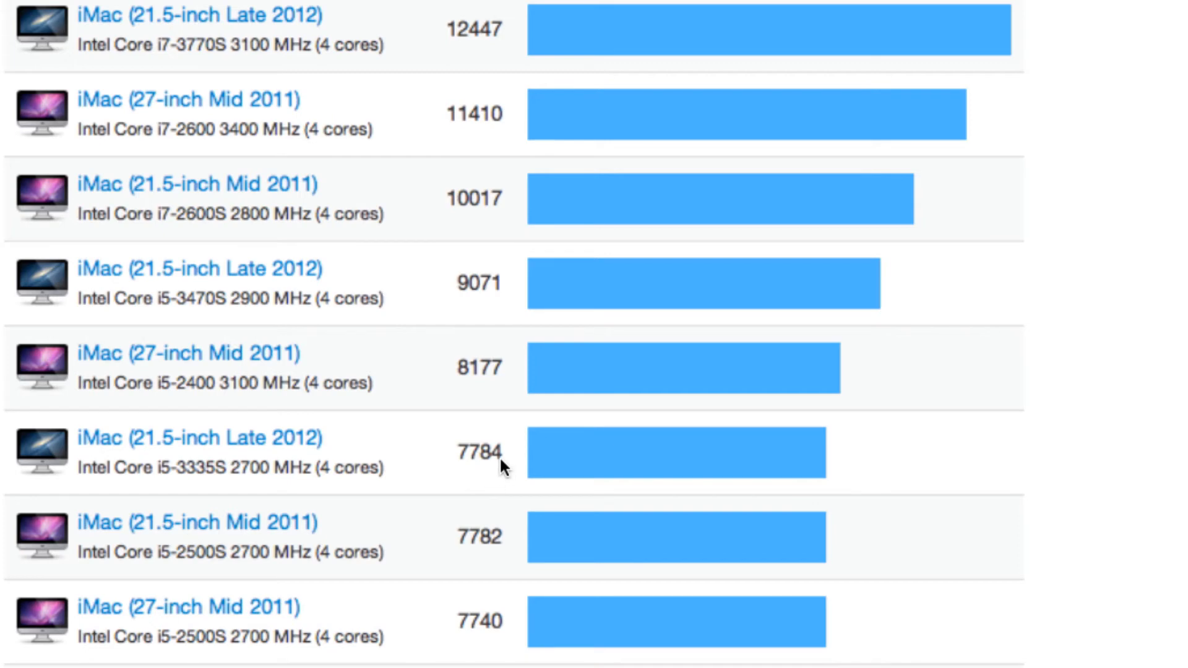